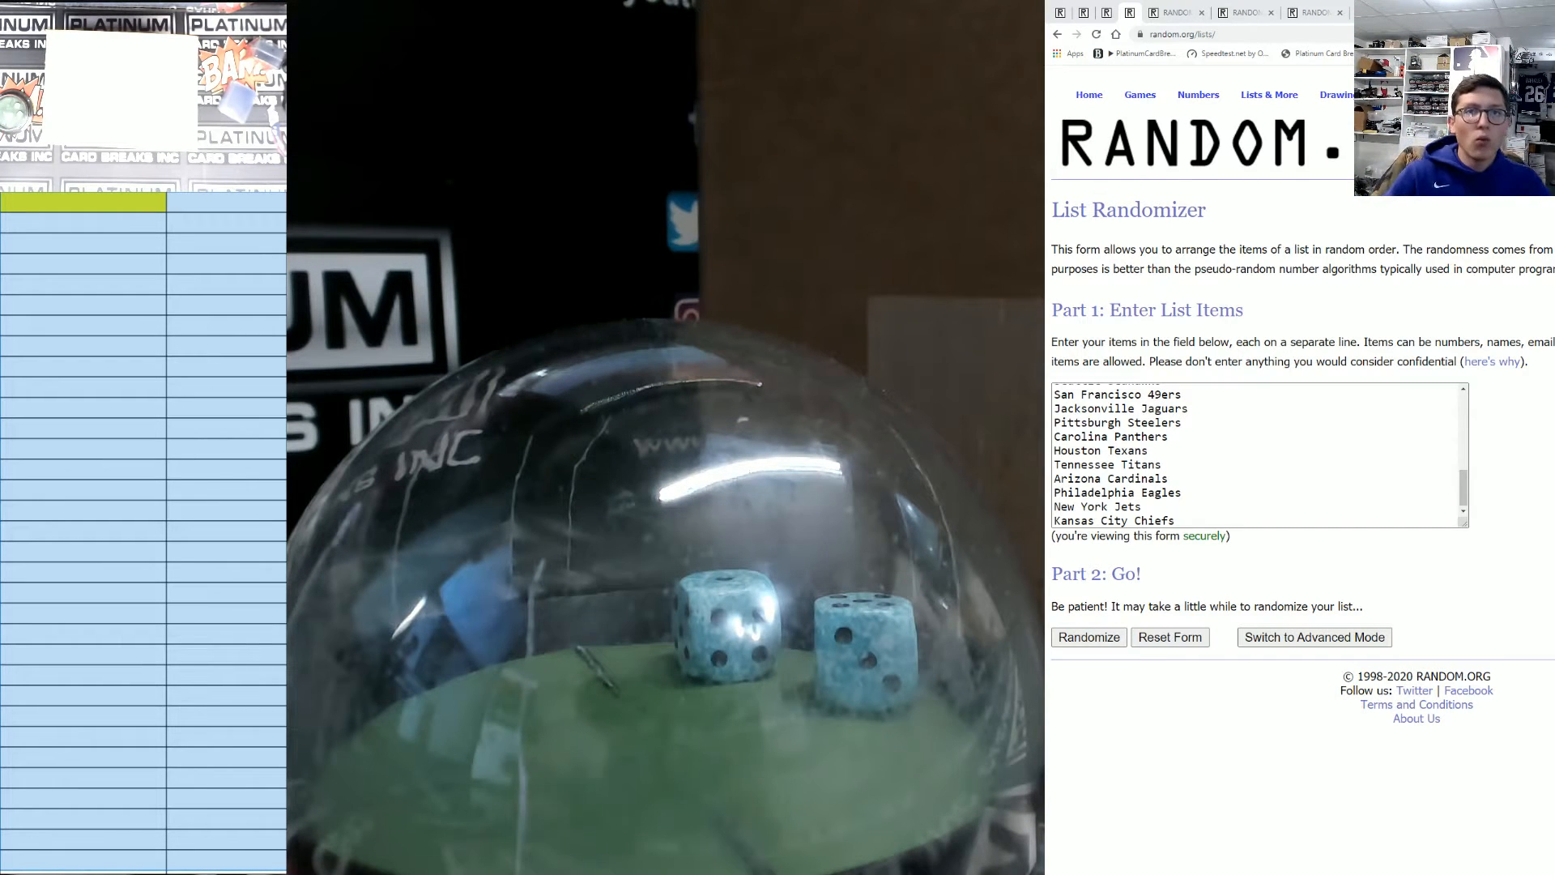
# Shuffle the 32 NFL teams six times, then bring up the participant names list
pyautogui.click(1089, 637)
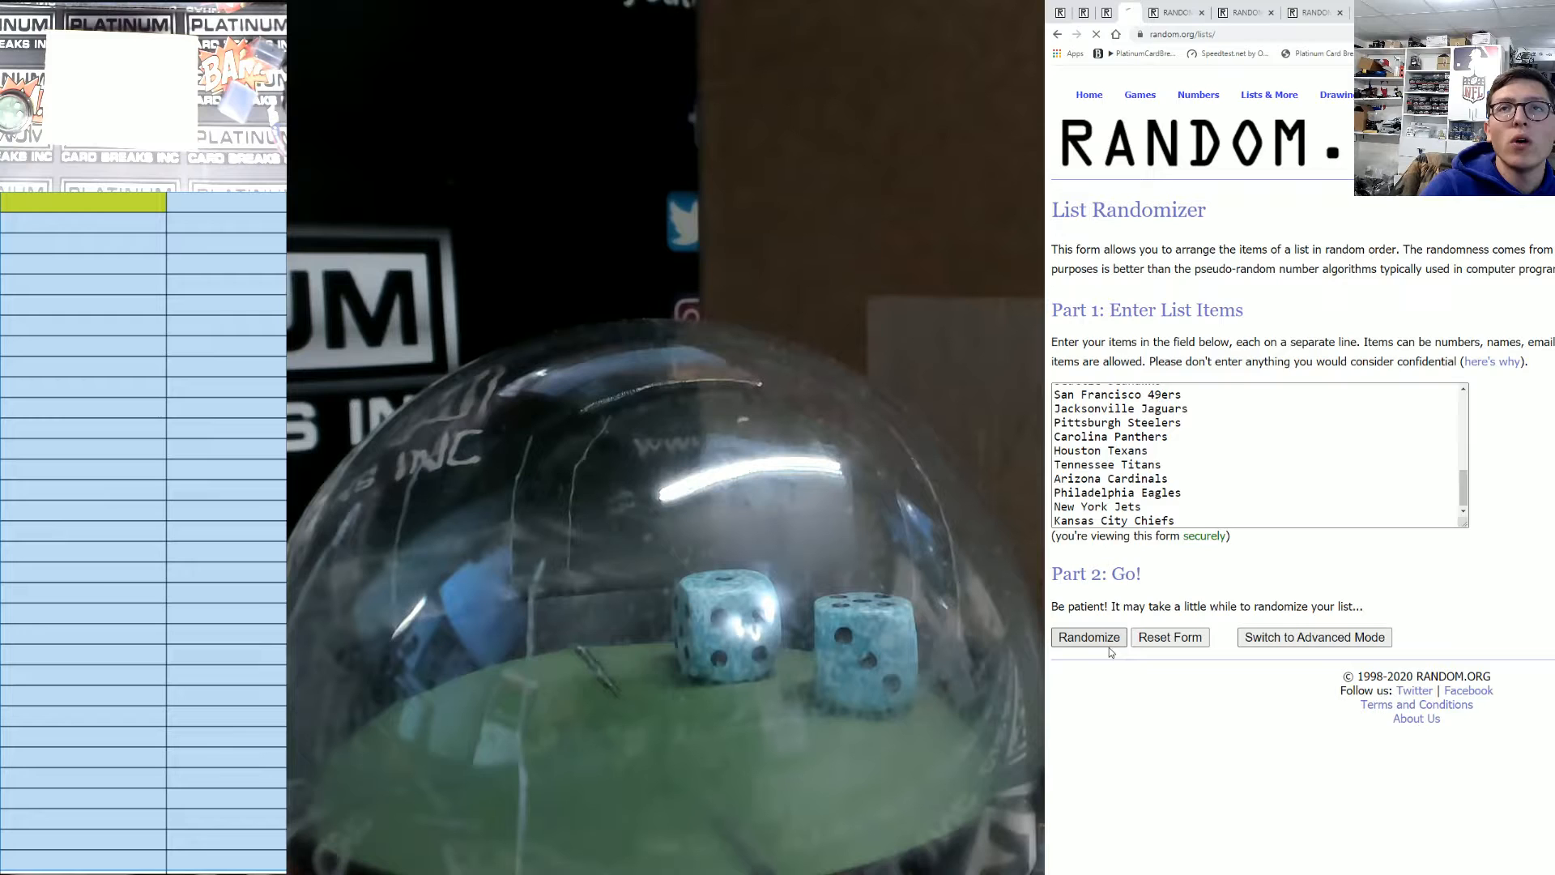
pyautogui.click(1089, 637)
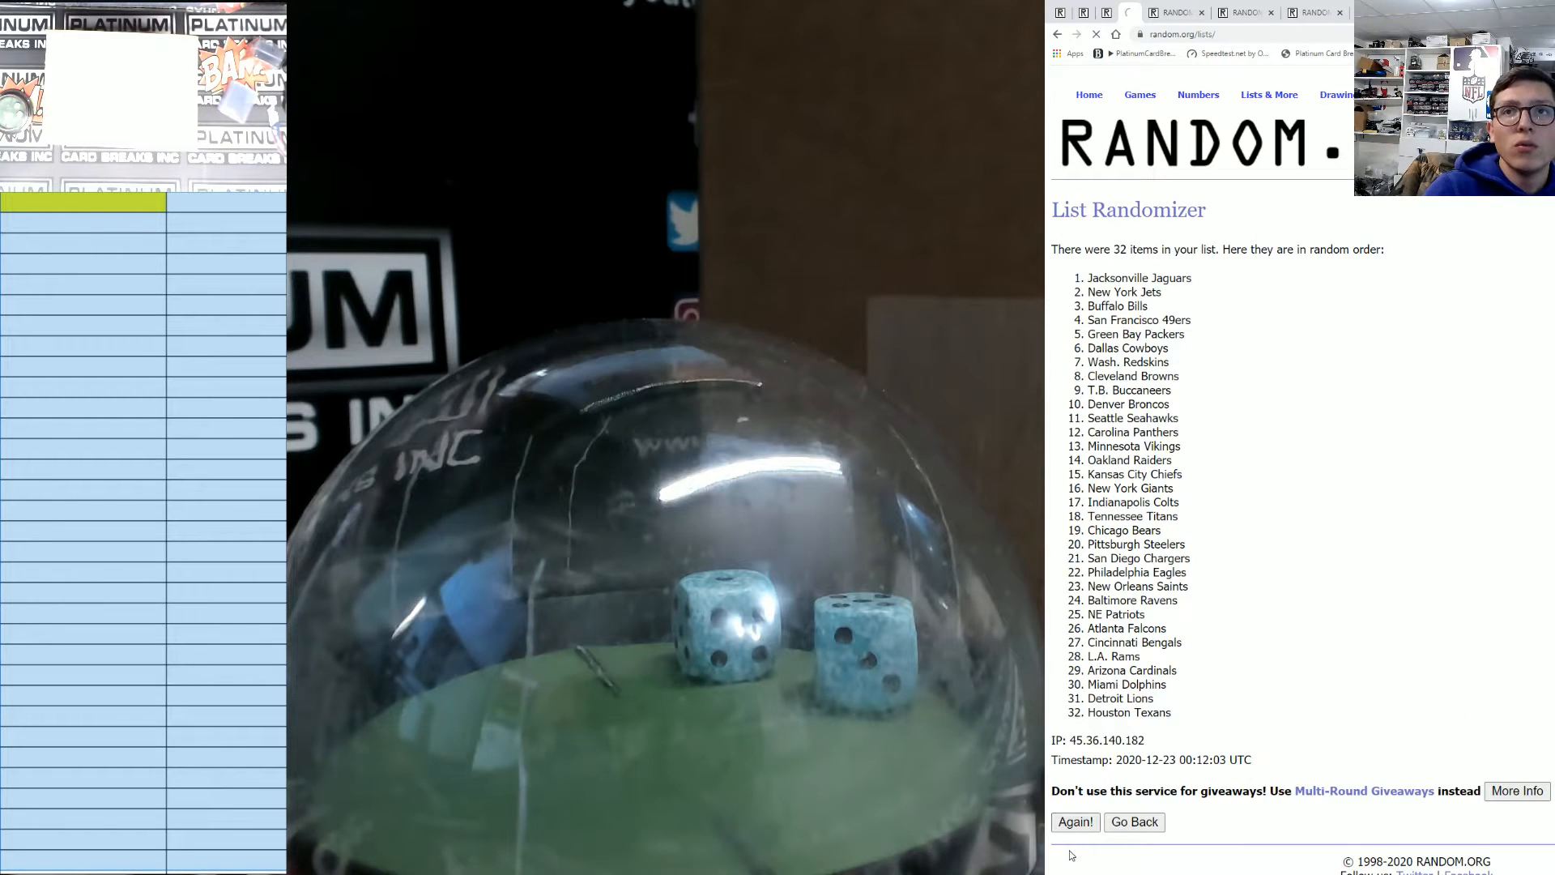
pyautogui.click(1076, 821)
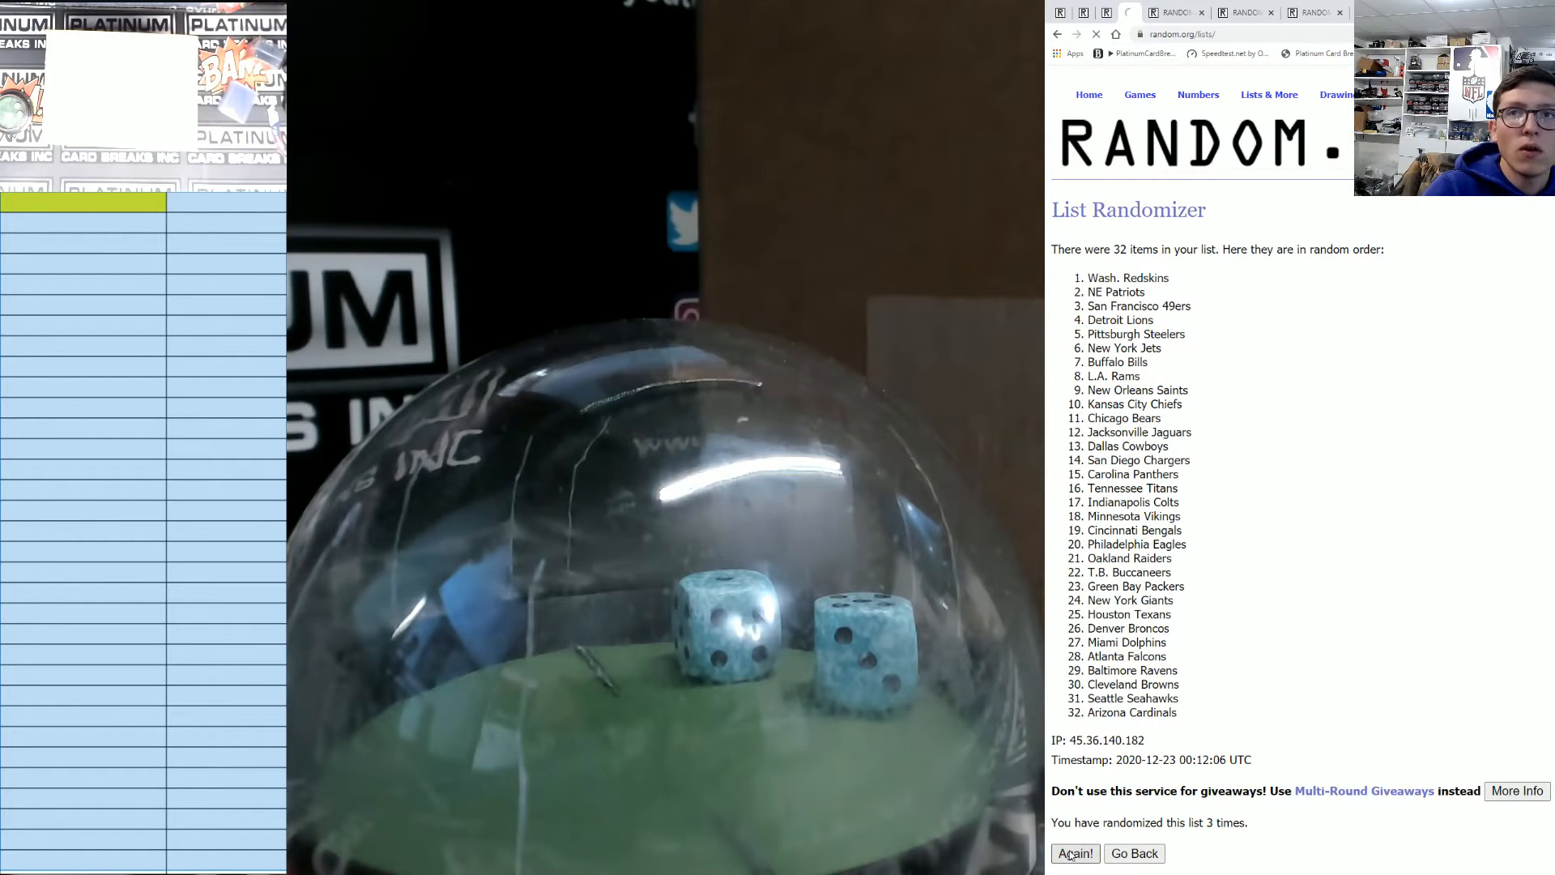
pyautogui.click(1075, 852)
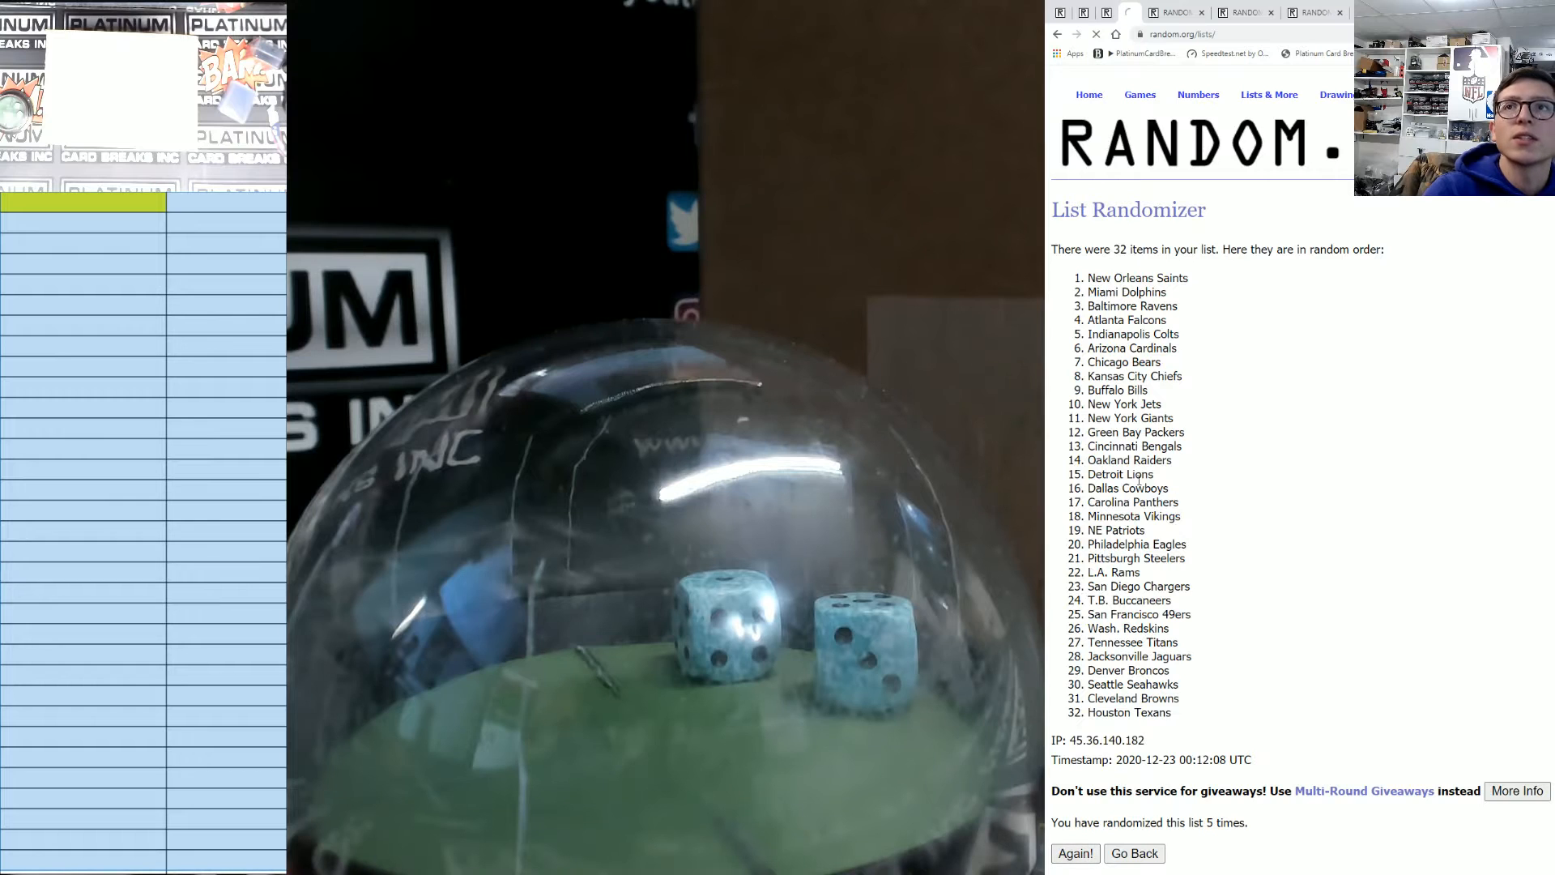
pyautogui.click(1075, 852)
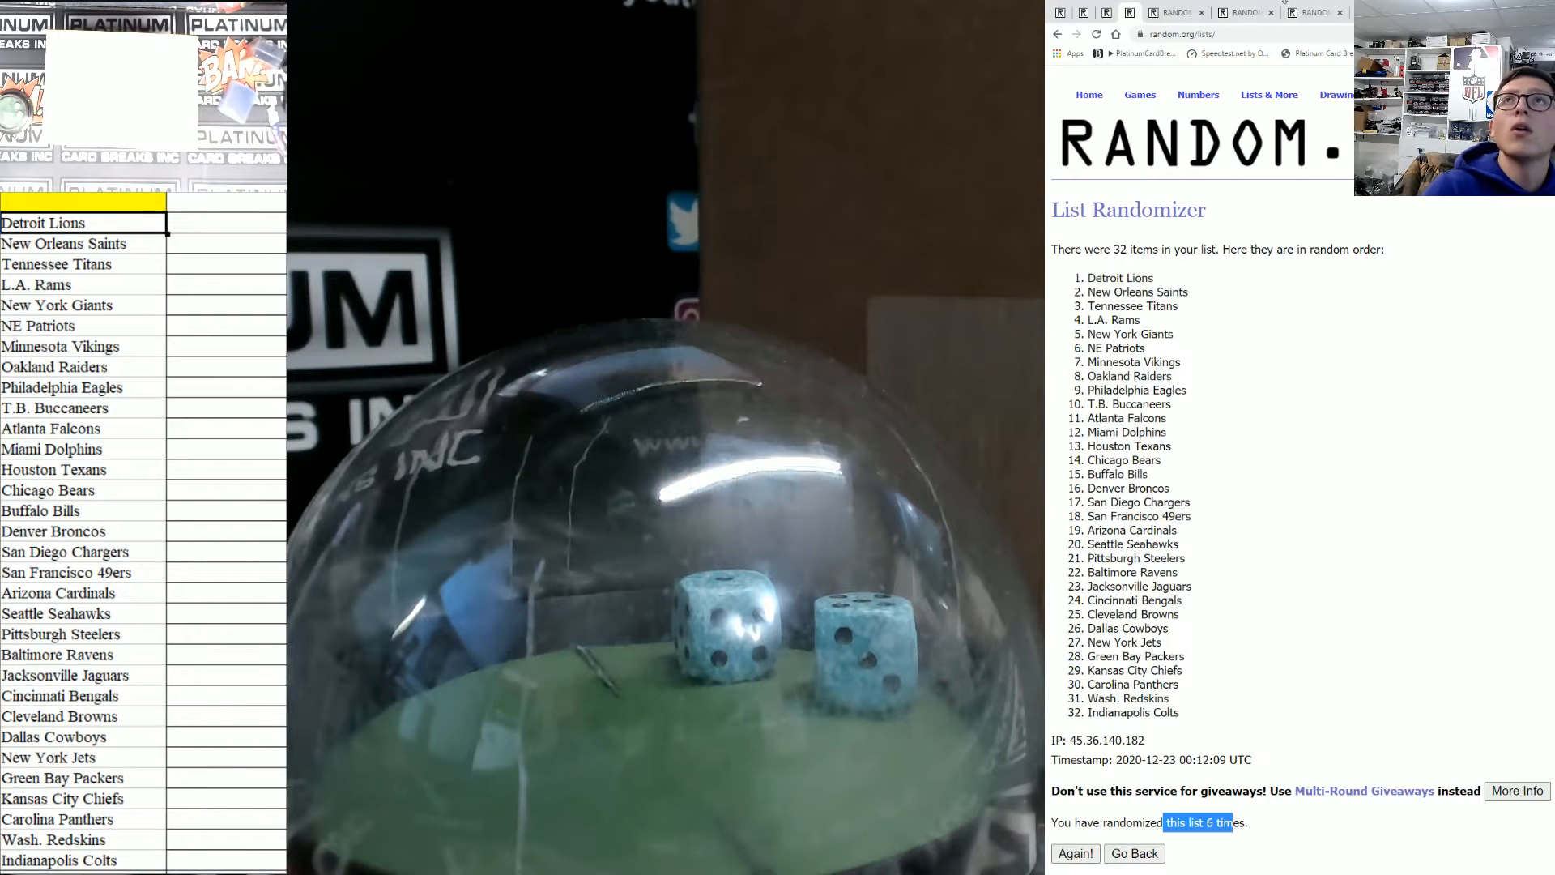
pyautogui.click(1134, 852)
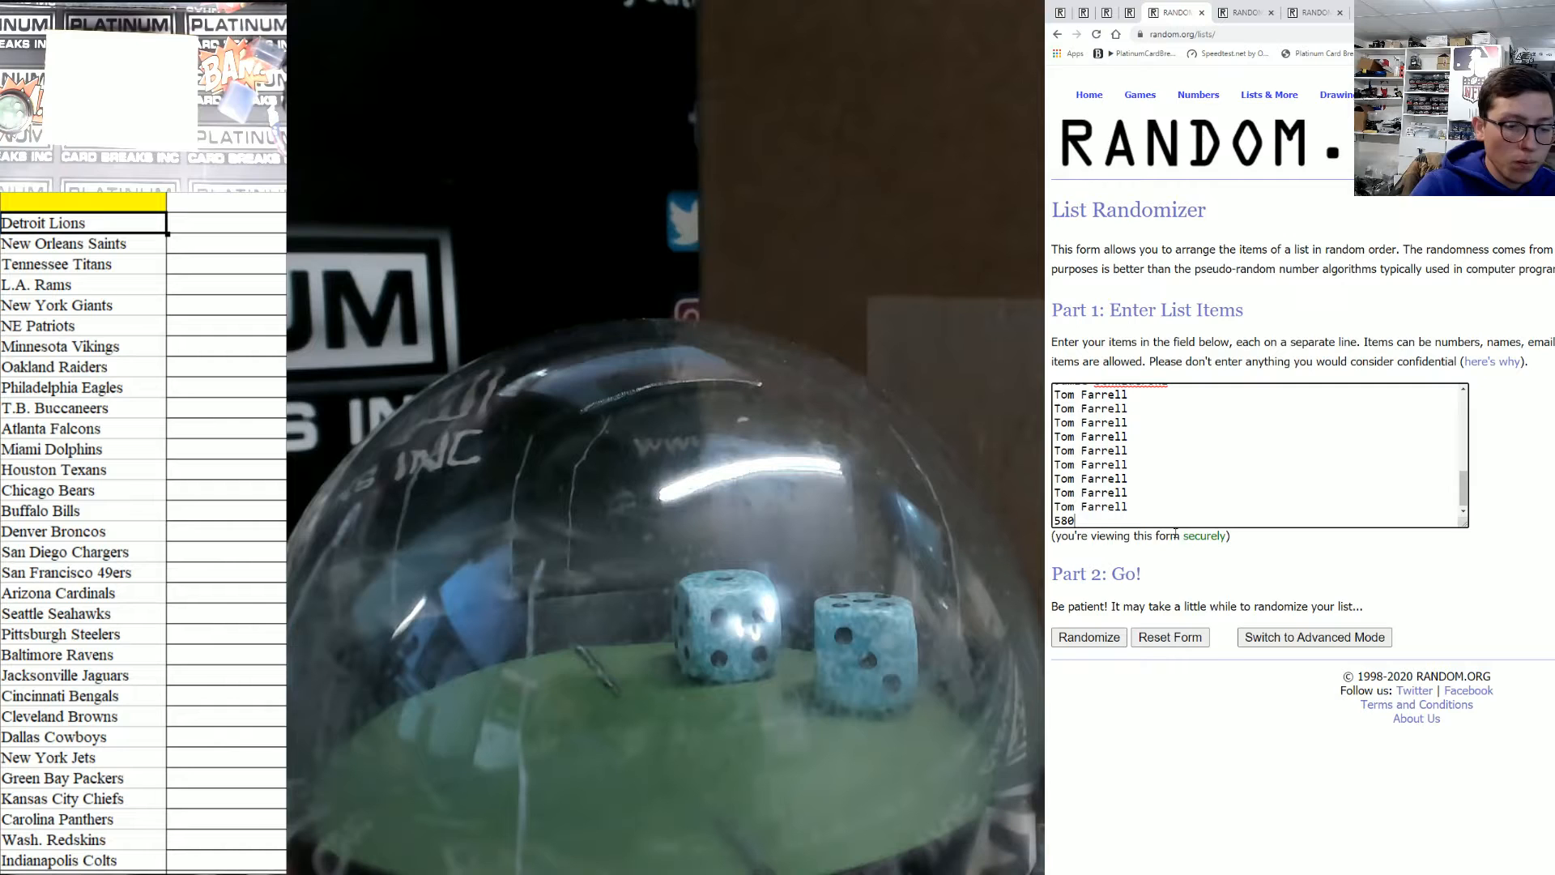
# Shuffle the 32 participant names repeatedly and select the resulting numbered list for copying
pyautogui.click(1089, 638)
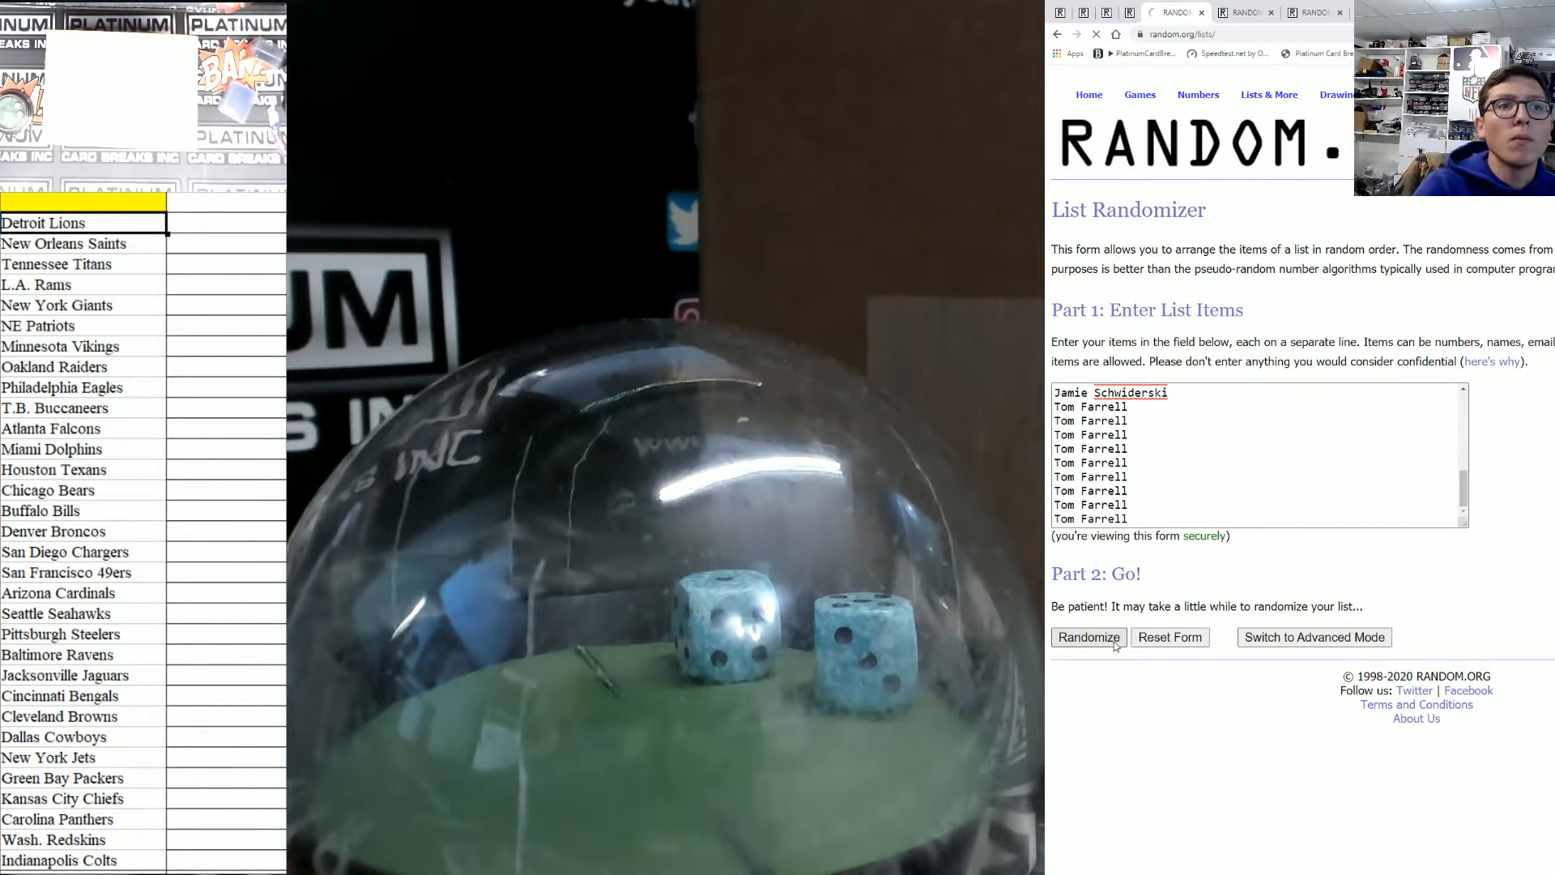
pyautogui.click(1089, 638)
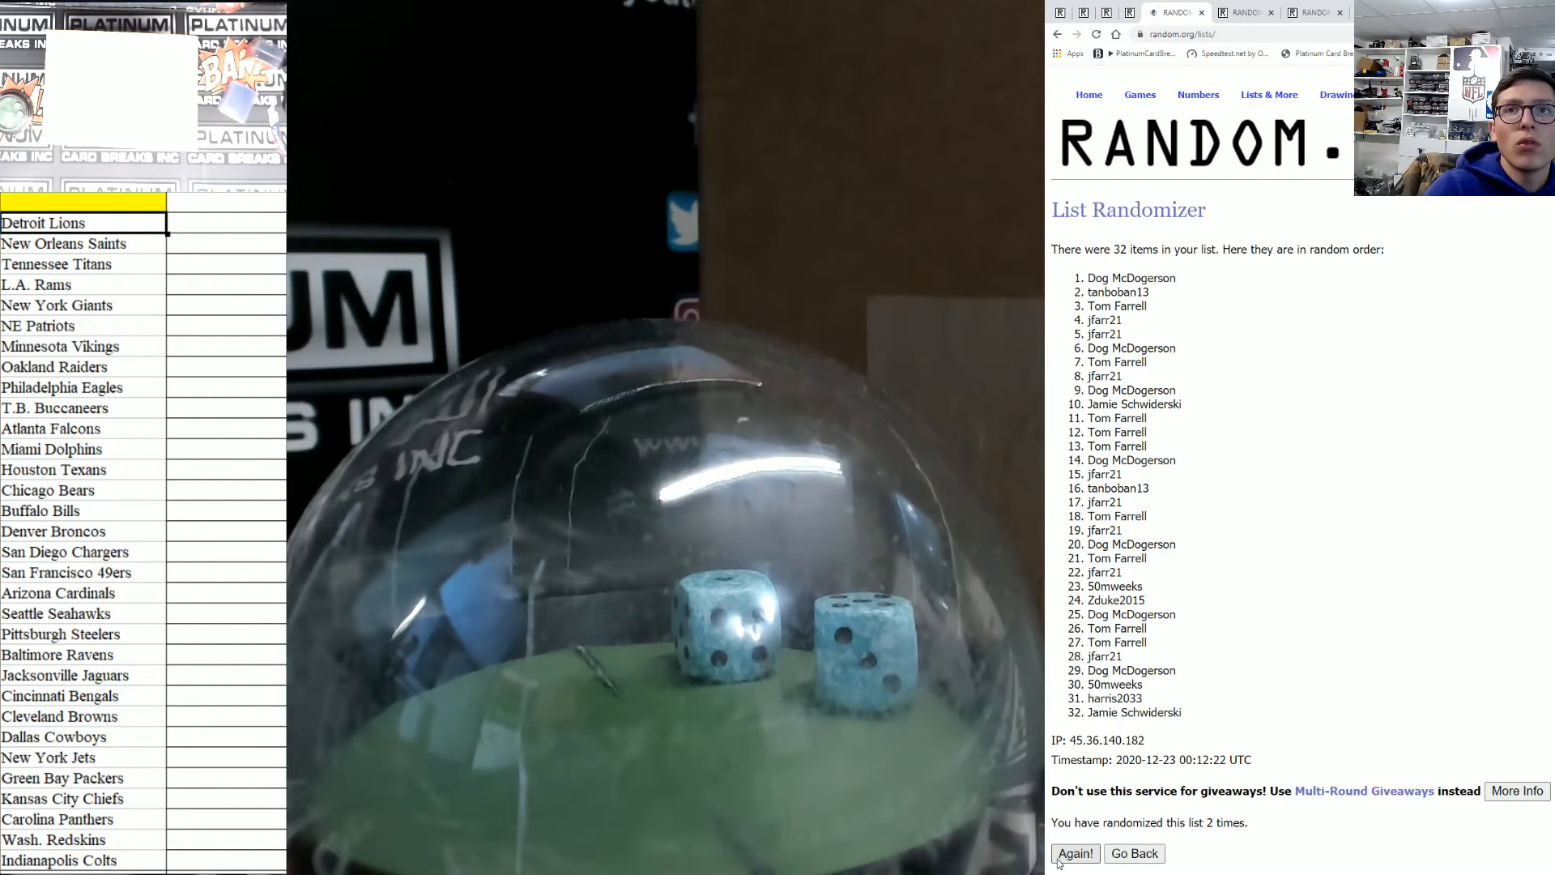
pyautogui.click(1076, 853)
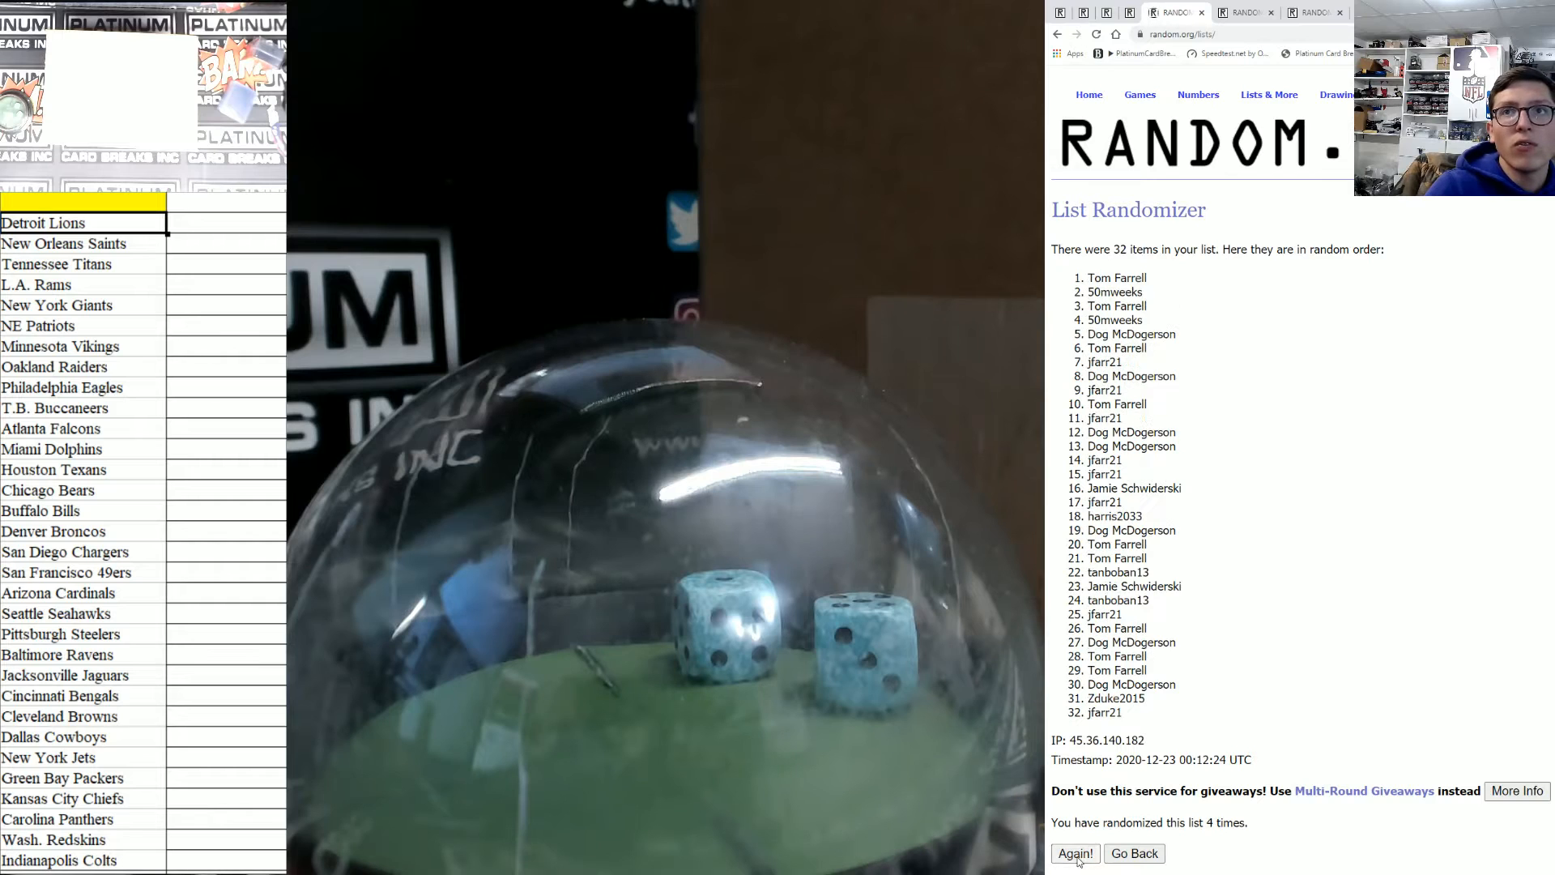
pyautogui.click(1076, 854)
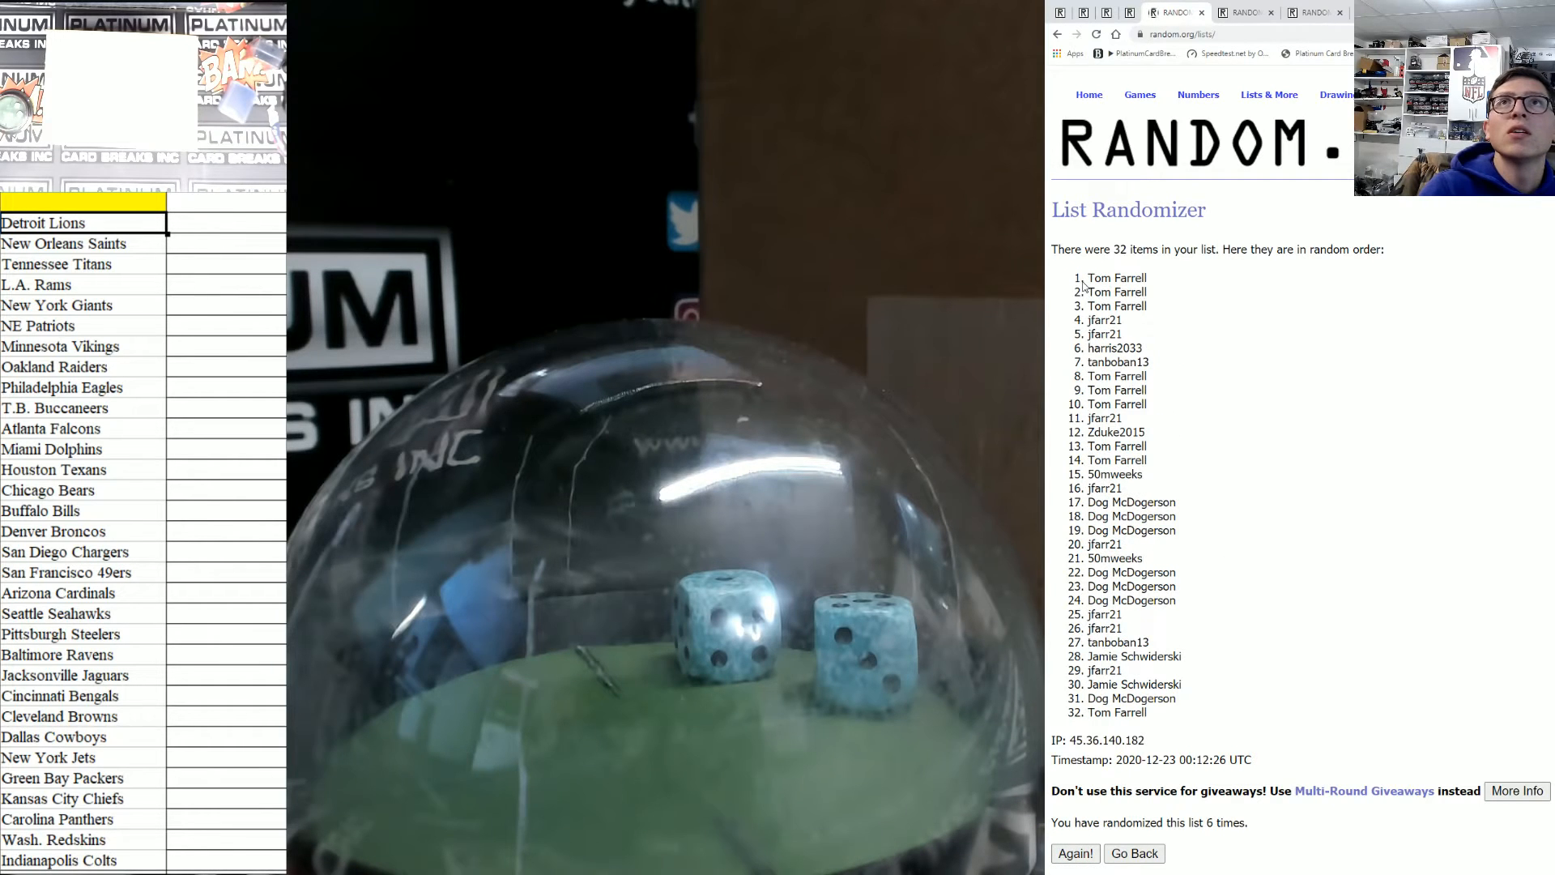
pyautogui.moveTo(1085, 277); pyautogui.dragTo(1151, 713)
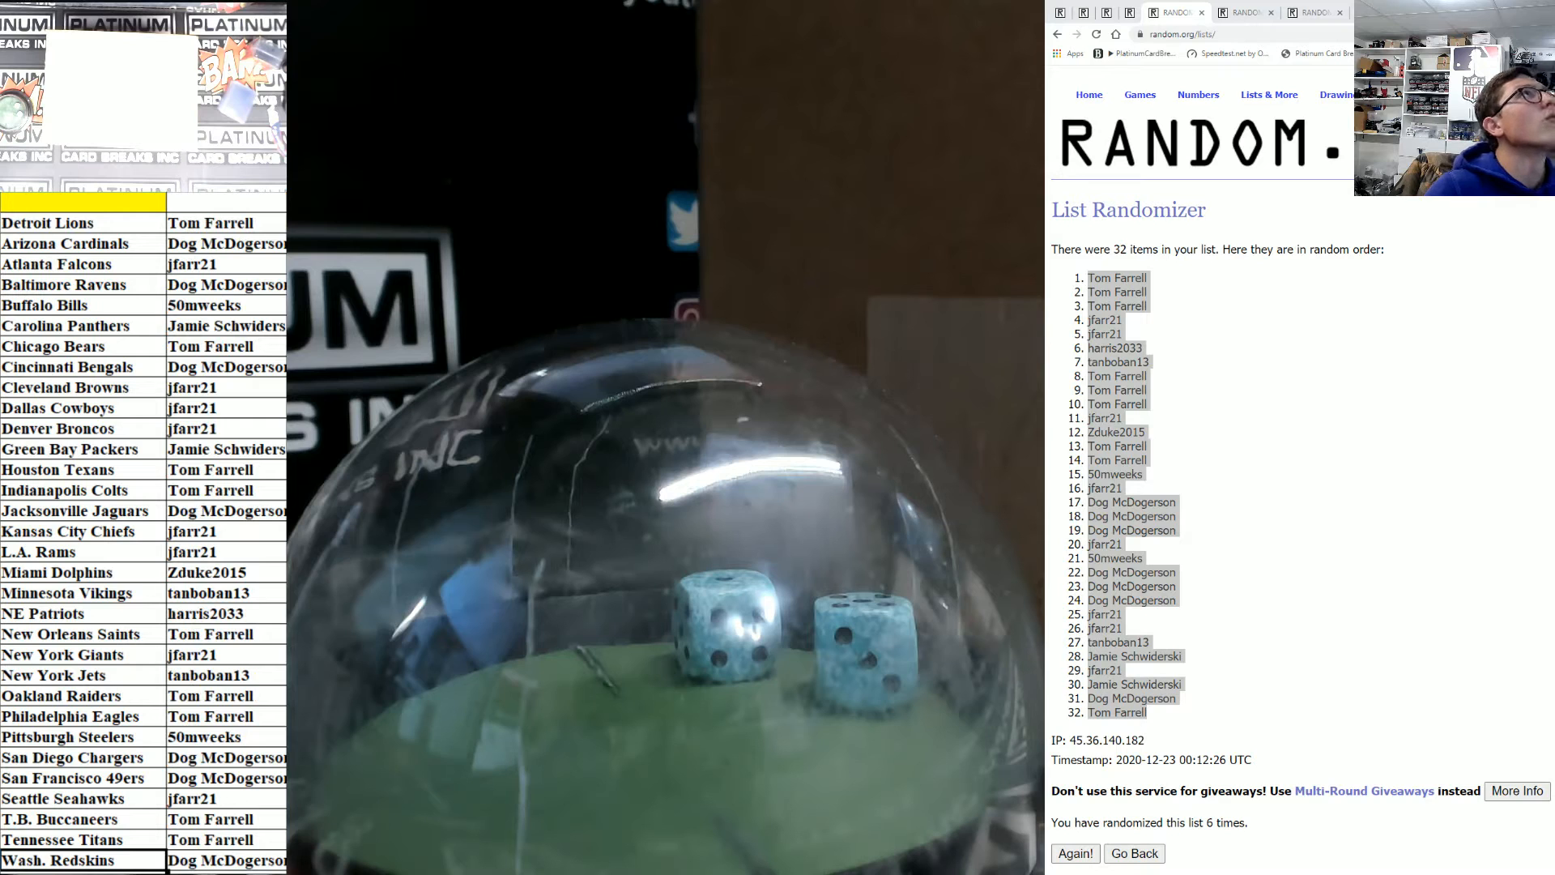
# Title the break 'Fanatics NFL Helmet RT #579' and switch to the divisions list page
pyautogui.write('Fanatics NFL Helmet RT #579')
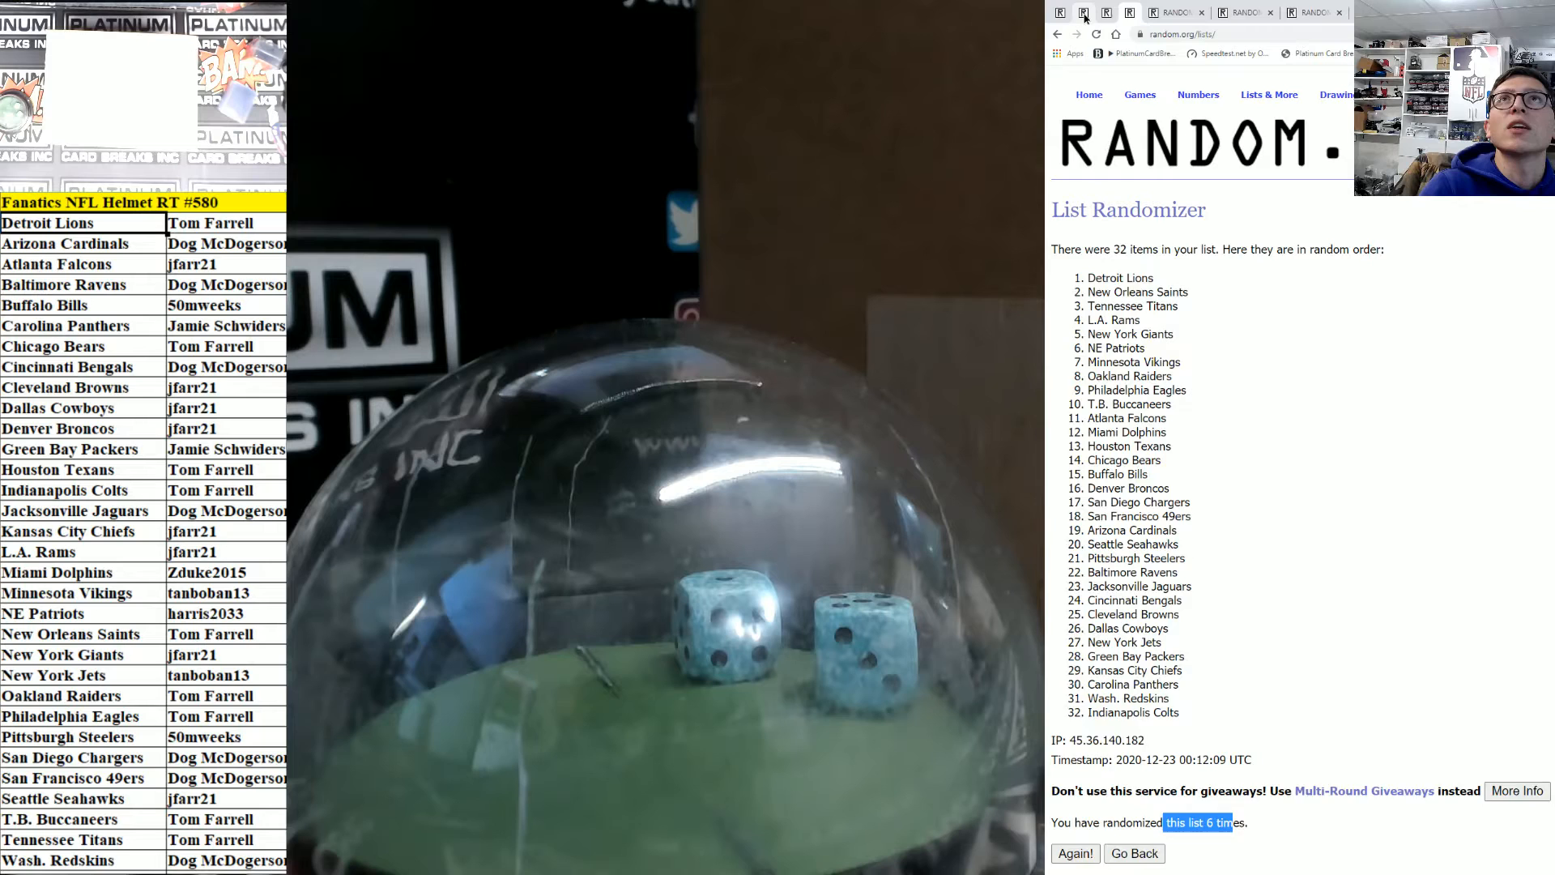
pyautogui.click(1135, 854)
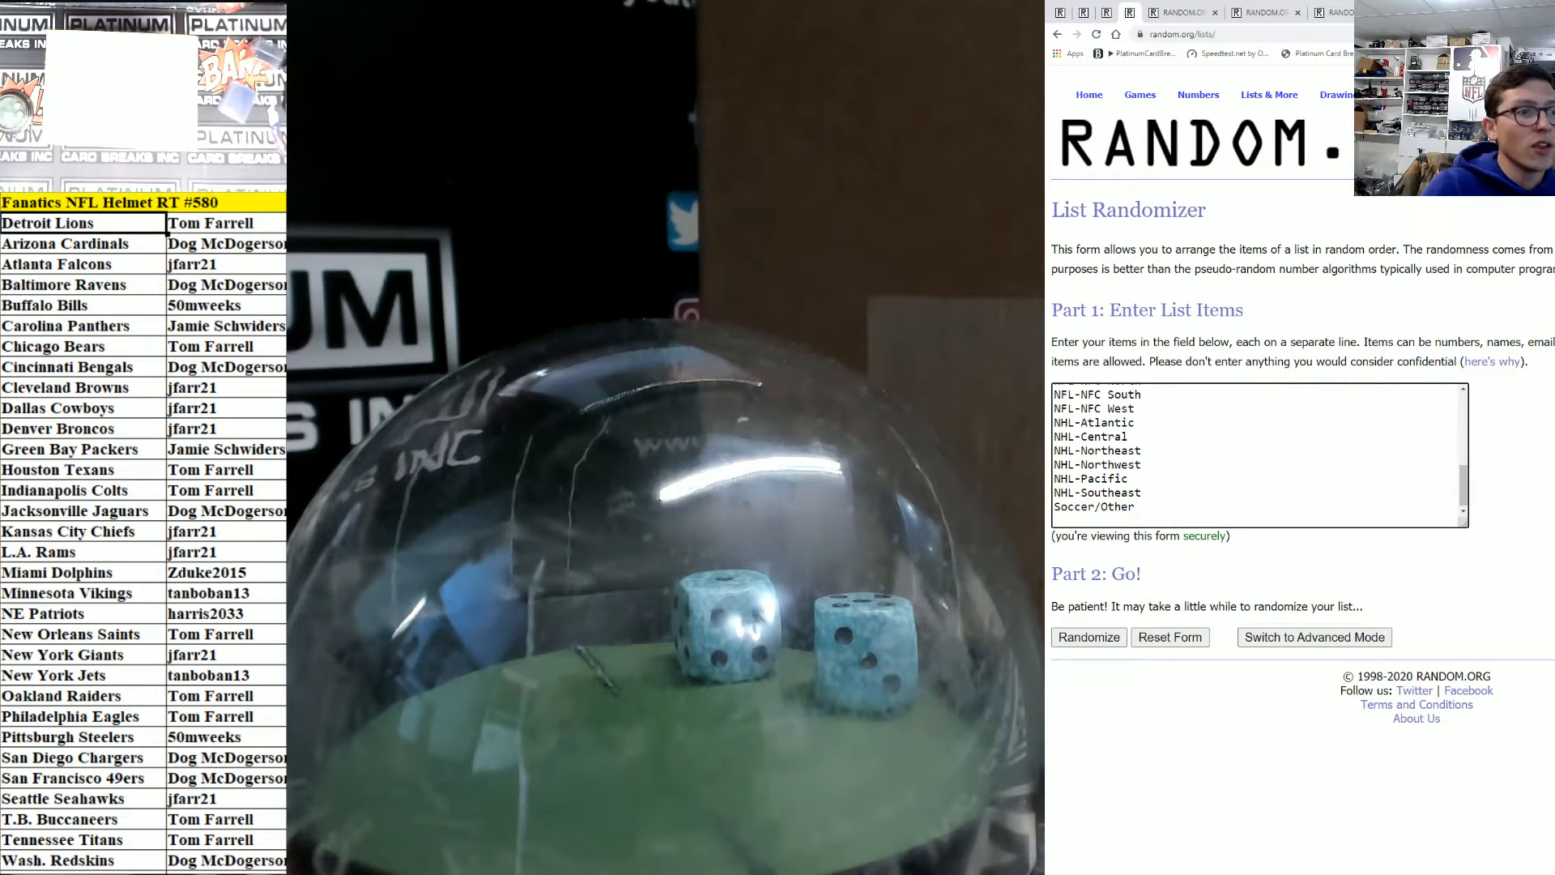